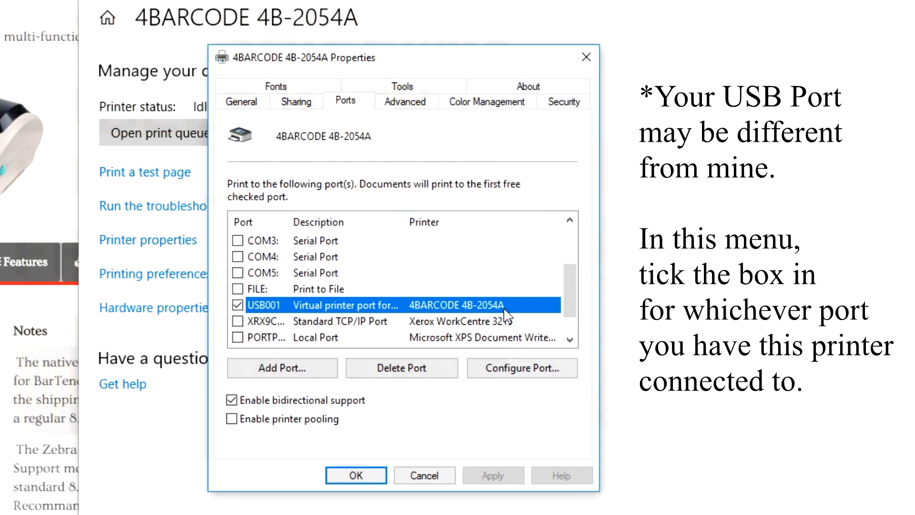
mouse_move(365, 319)
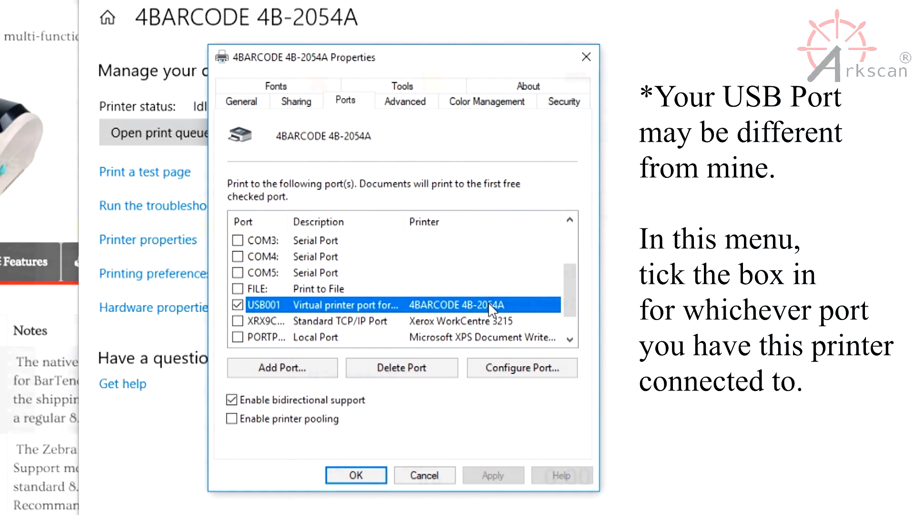
Step: Assign the 4BARCODE 4B-2054A printer to the USB001 port
left_click(355, 474)
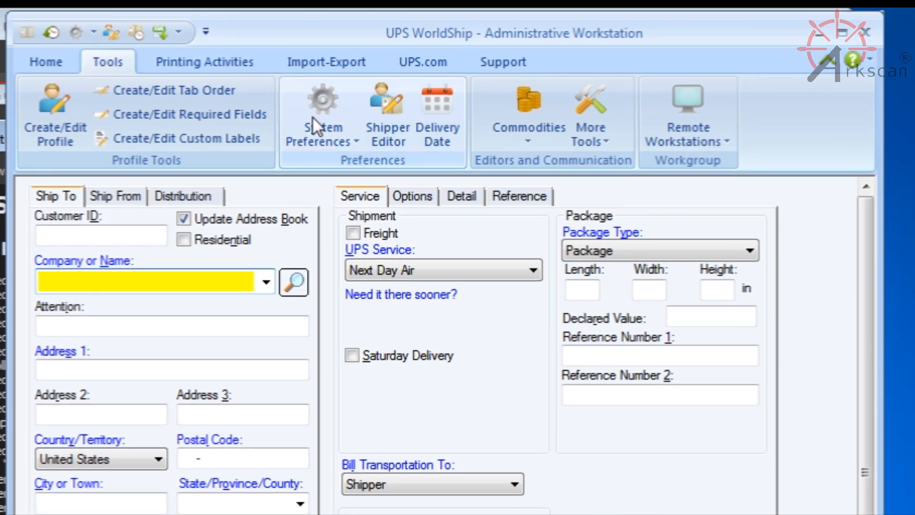
Step: In System Preferences, Printing Setup, load the Label1 printer entry for editing
left_click(317, 113)
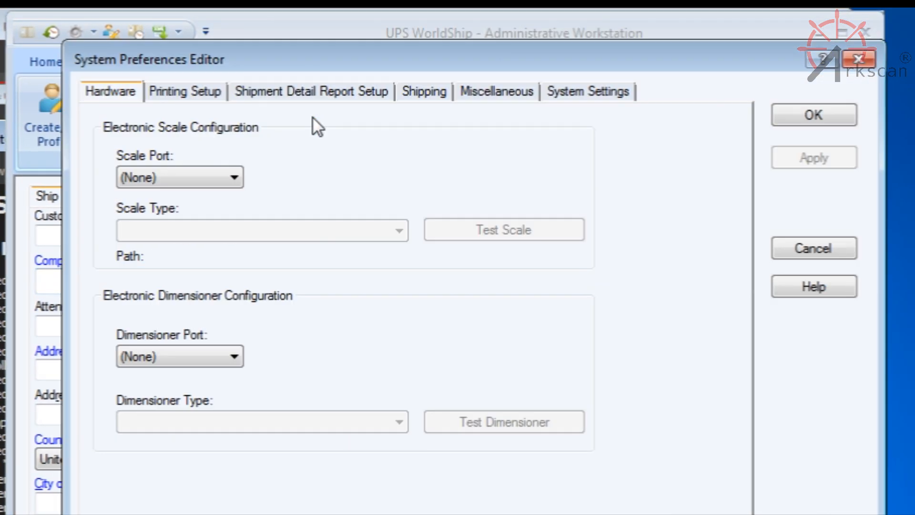
mouse_move(209, 108)
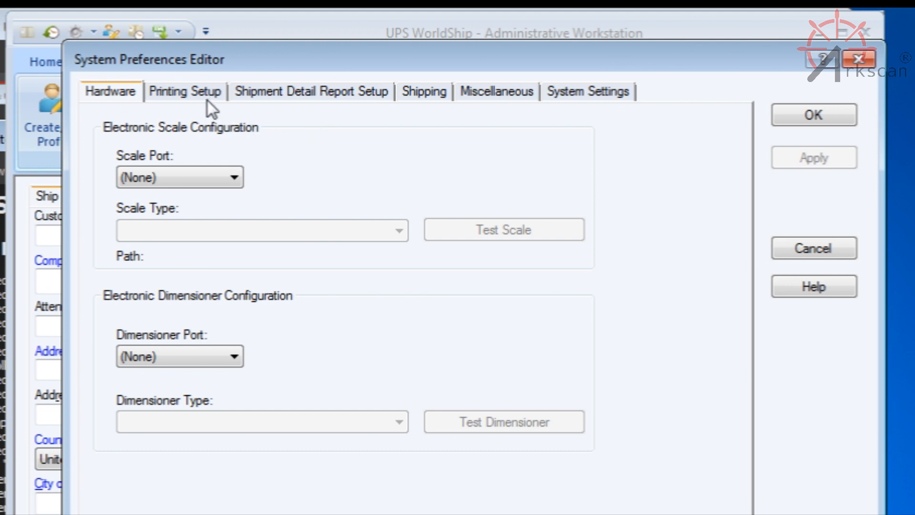
left_click(185, 91)
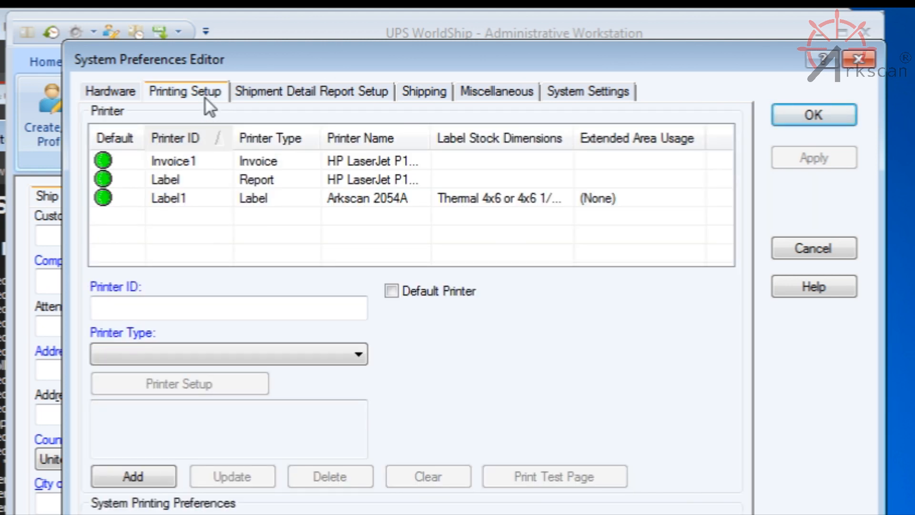
mouse_move(196, 177)
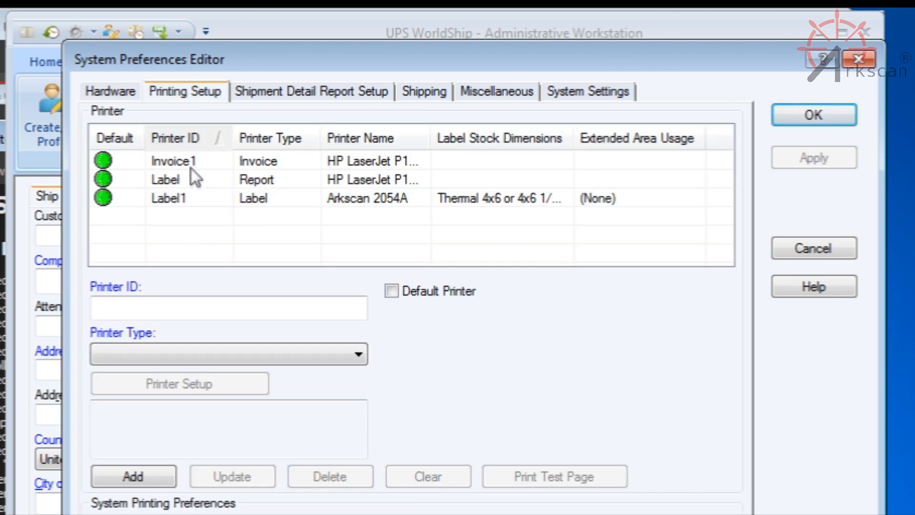
mouse_move(194, 210)
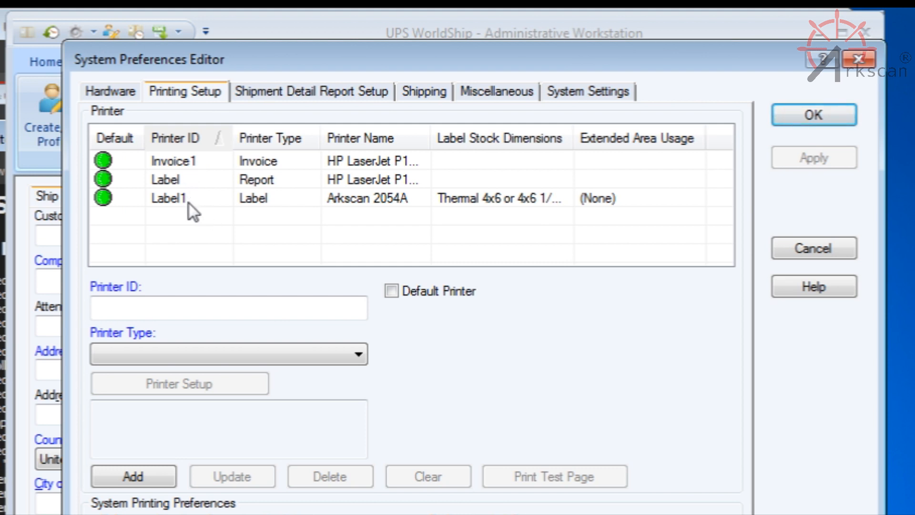
left_click(169, 198)
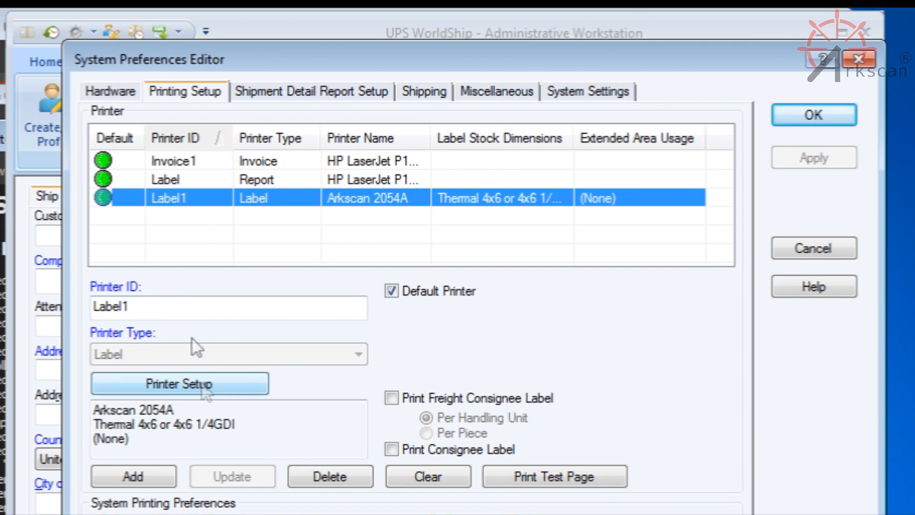
mouse_move(392, 292)
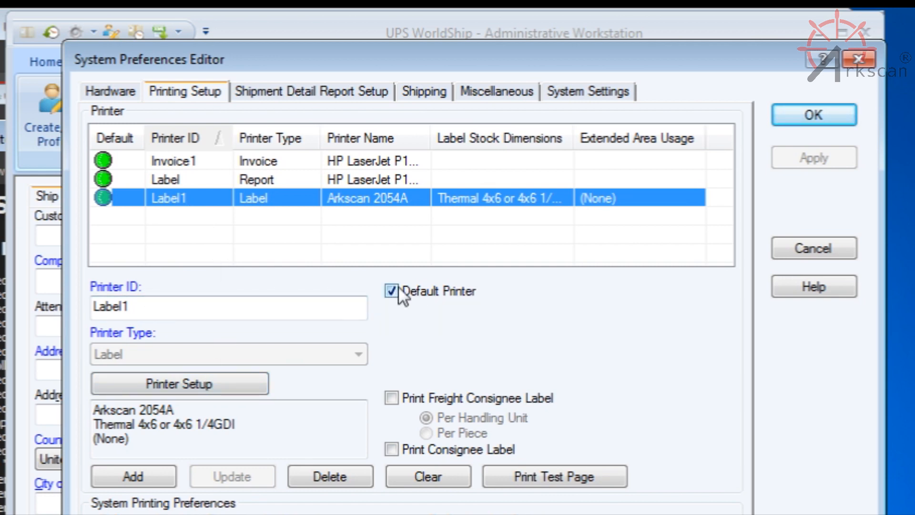
Step: Select Arkscan 2054A as Label1's label printer from the available printers list
left_click(179, 383)
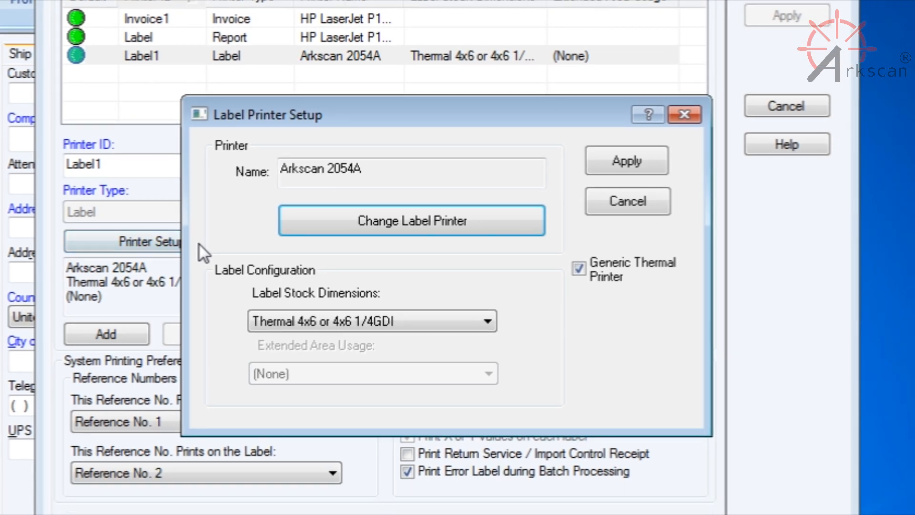
mouse_move(353, 239)
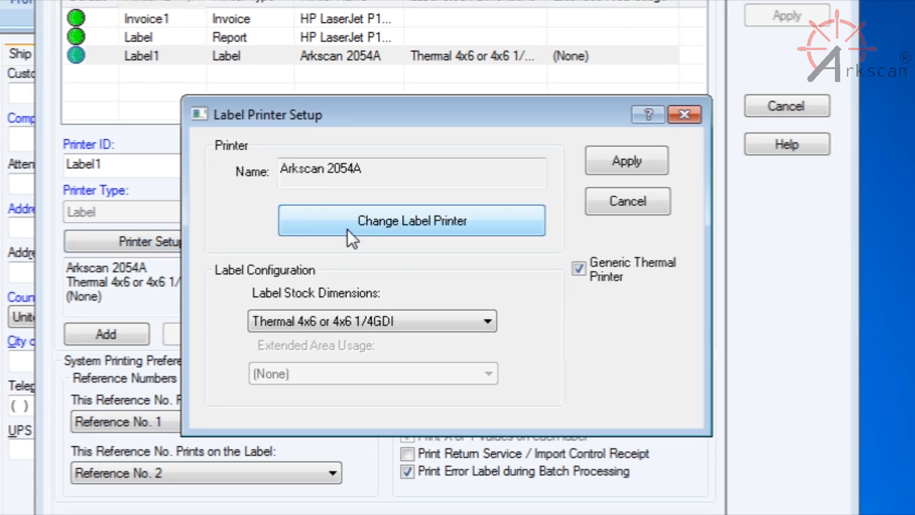
left_click(411, 220)
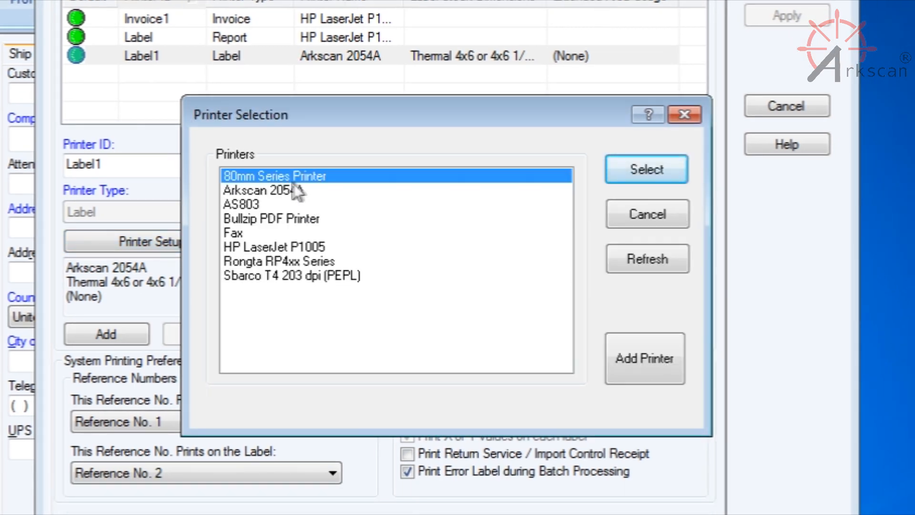
left_click(264, 191)
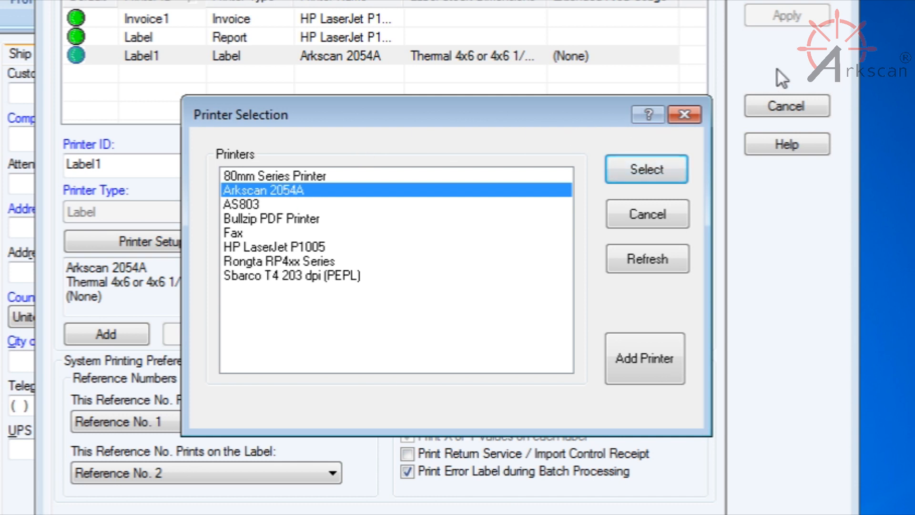
left_click(646, 169)
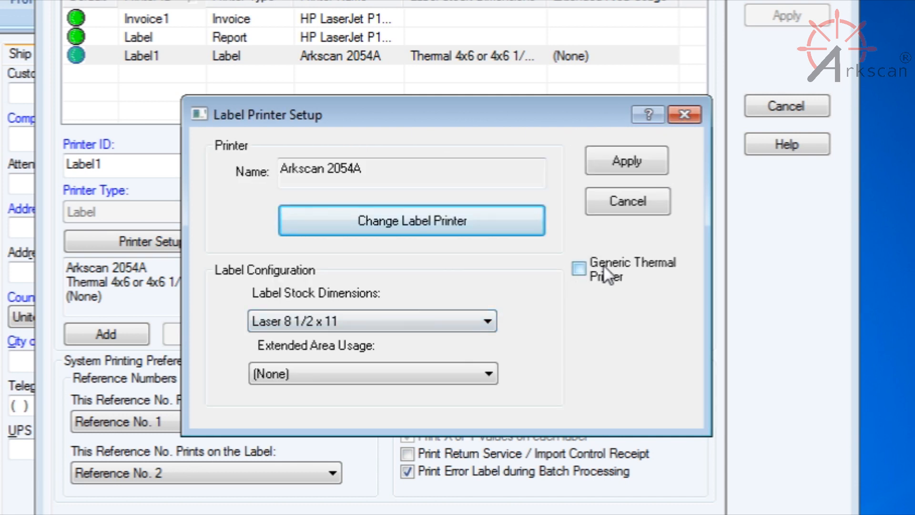
Step: Enable Generic Thermal Printer with Thermal 4x6 or 4x6 1/4GDI stock and apply
left_click(579, 269)
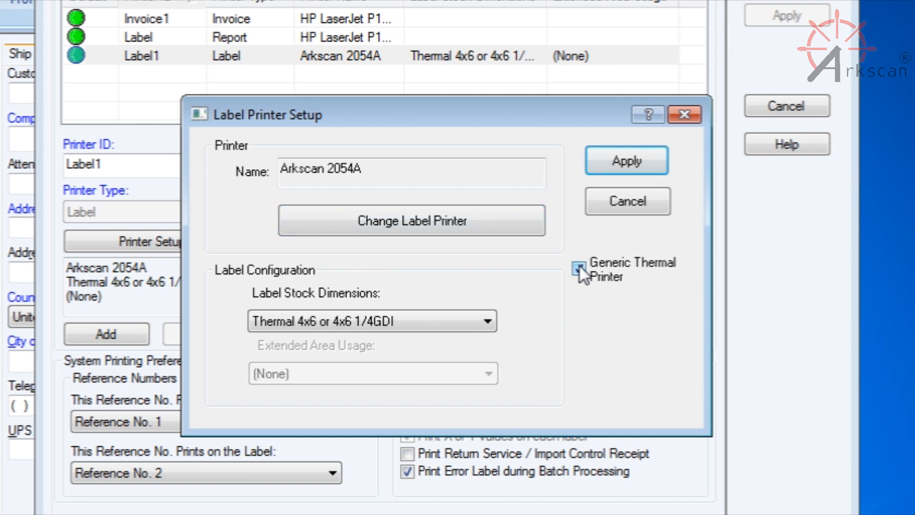
left_click(579, 269)
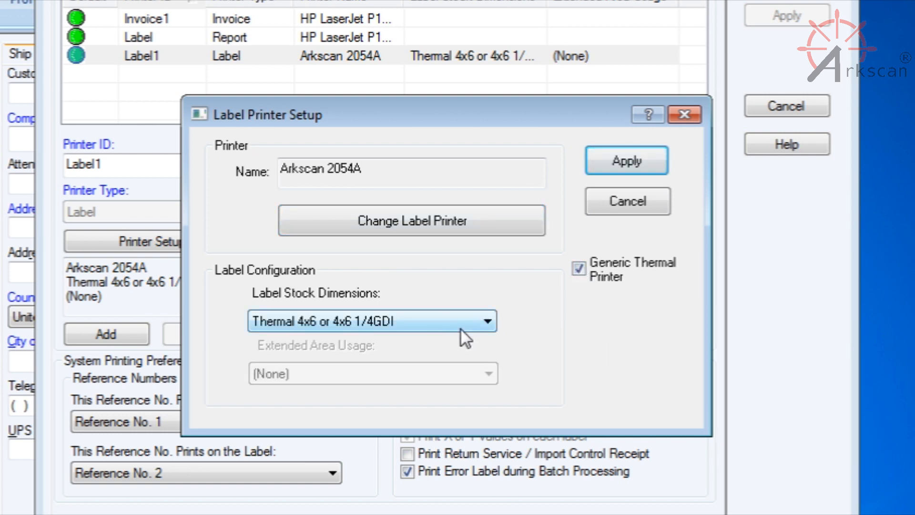
left_click(489, 320)
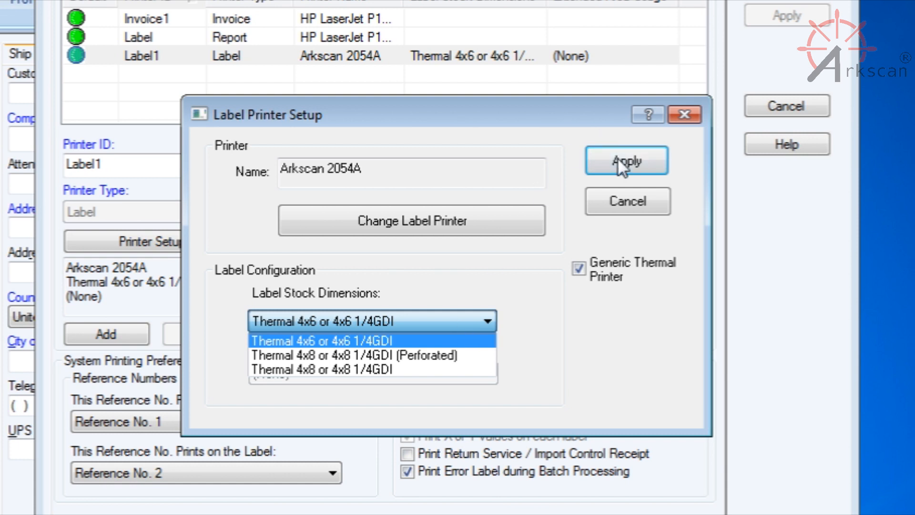
left_click(321, 339)
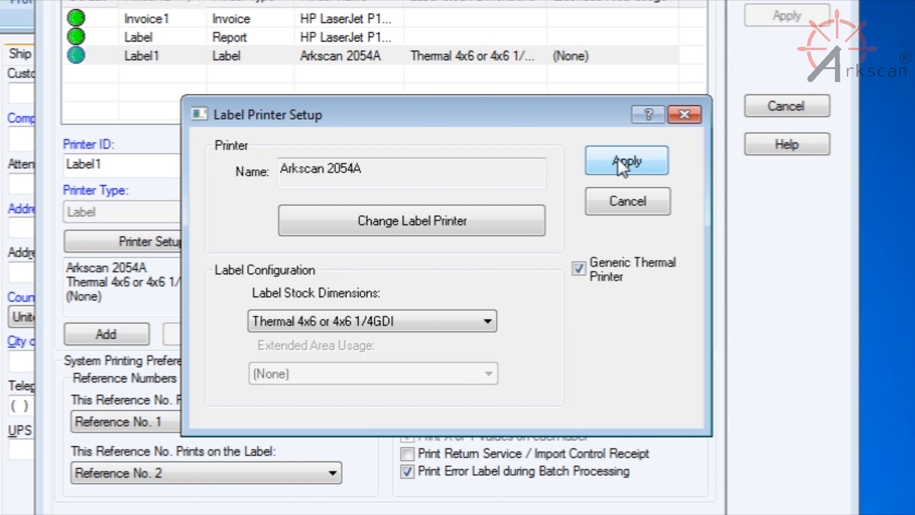
left_click(626, 161)
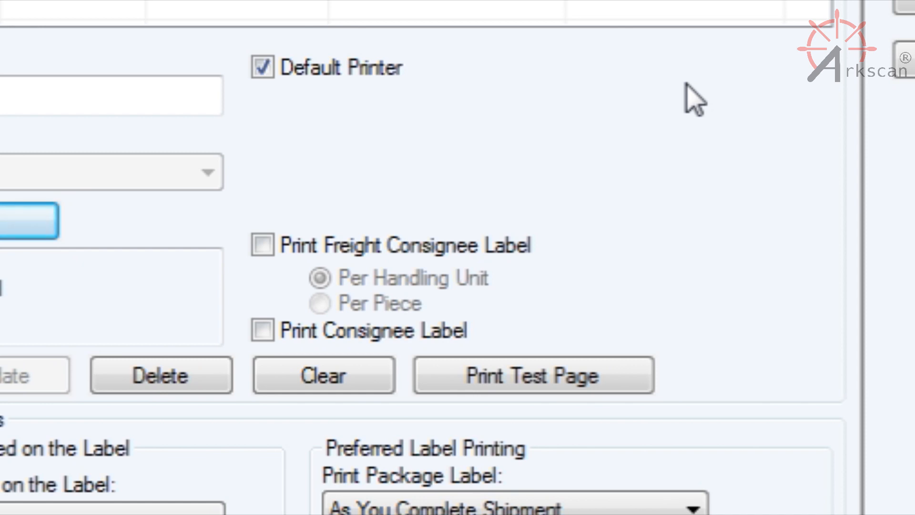
scroll("down", 3)
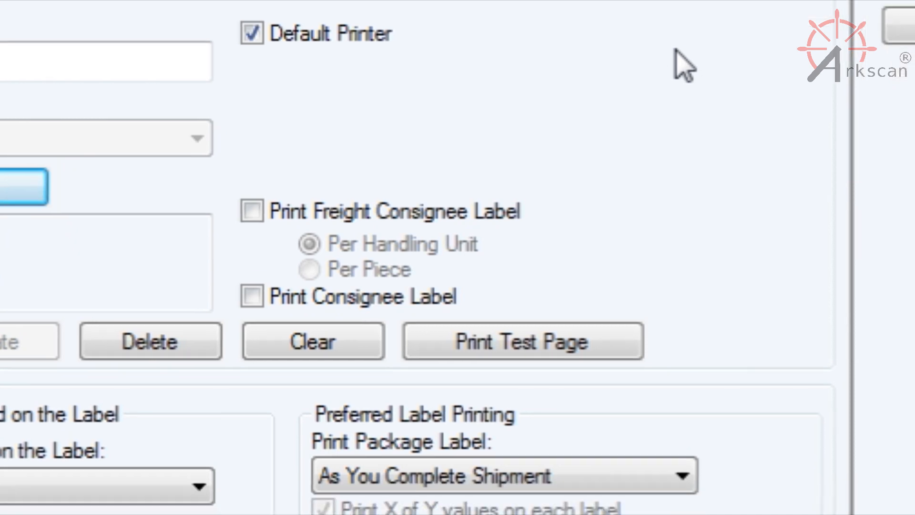
scroll("down", 3)
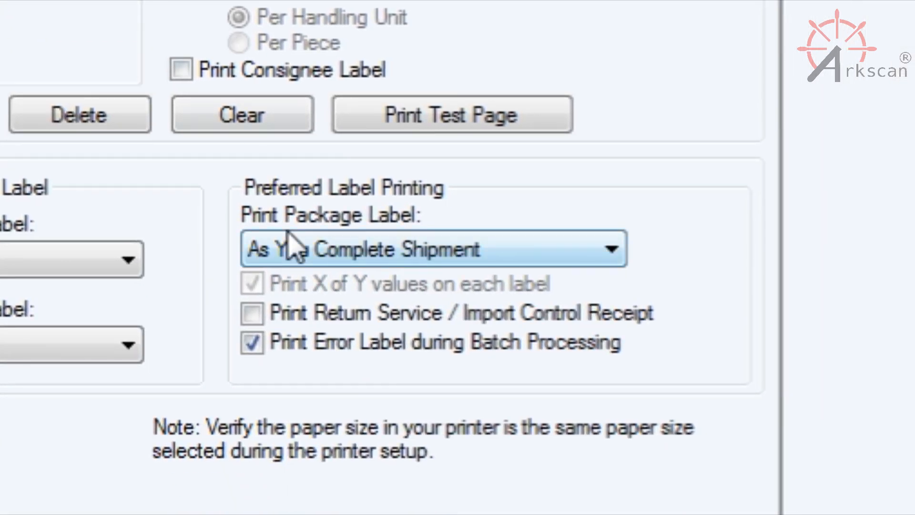
left_click(612, 249)
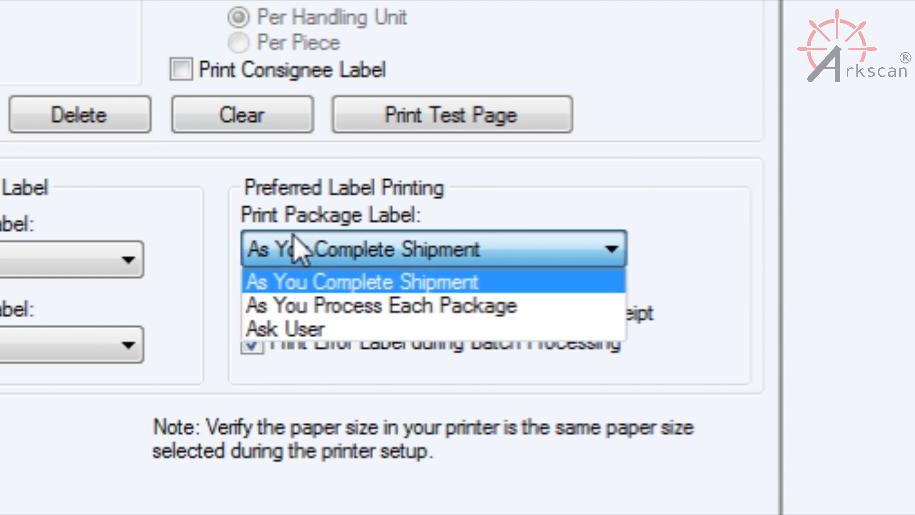
left_click(362, 282)
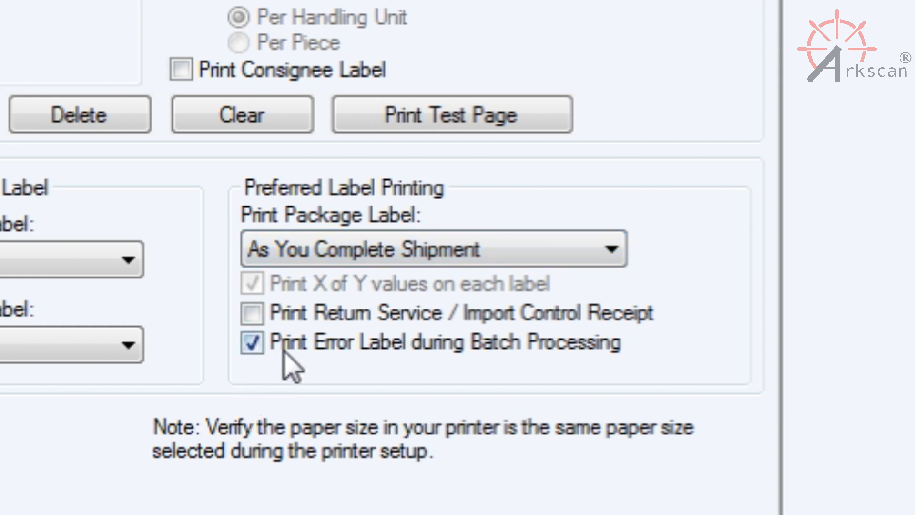
mouse_move(320, 316)
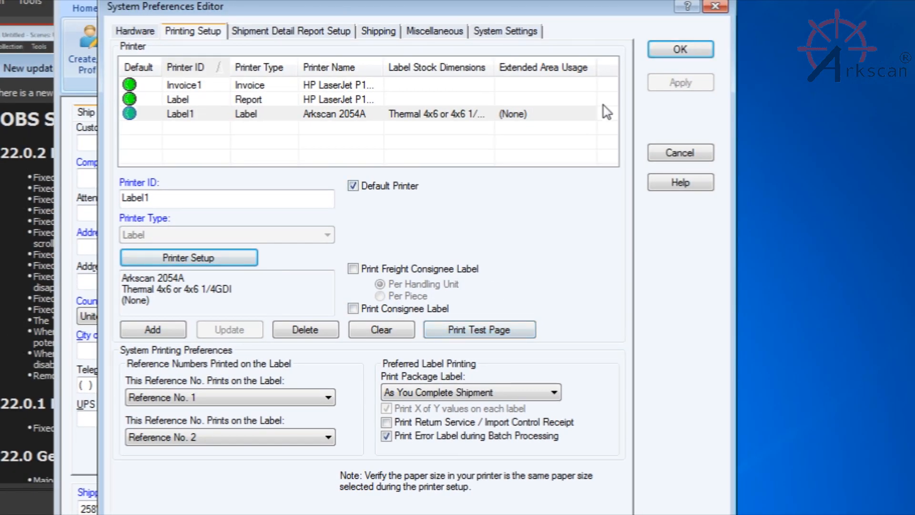
mouse_move(680, 48)
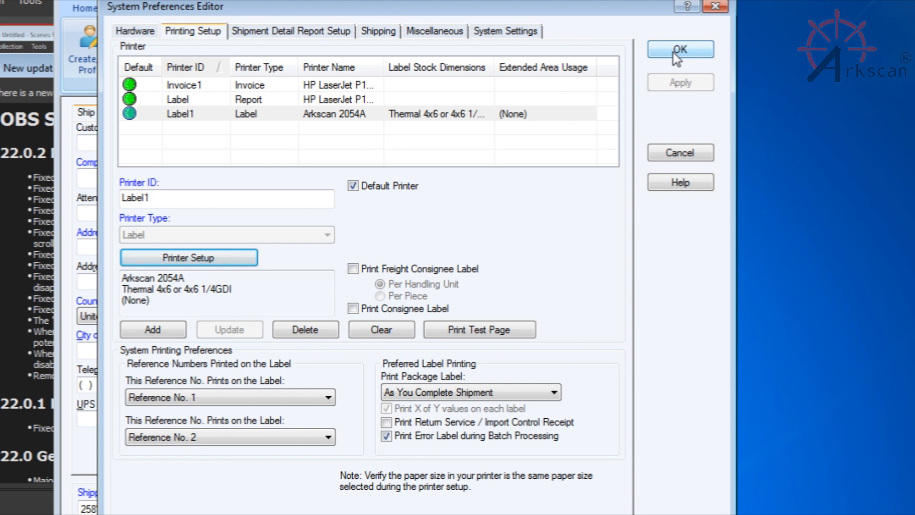
Step: Confirm the System Preferences with OK, returning to the shipment entry screen
left_click(679, 49)
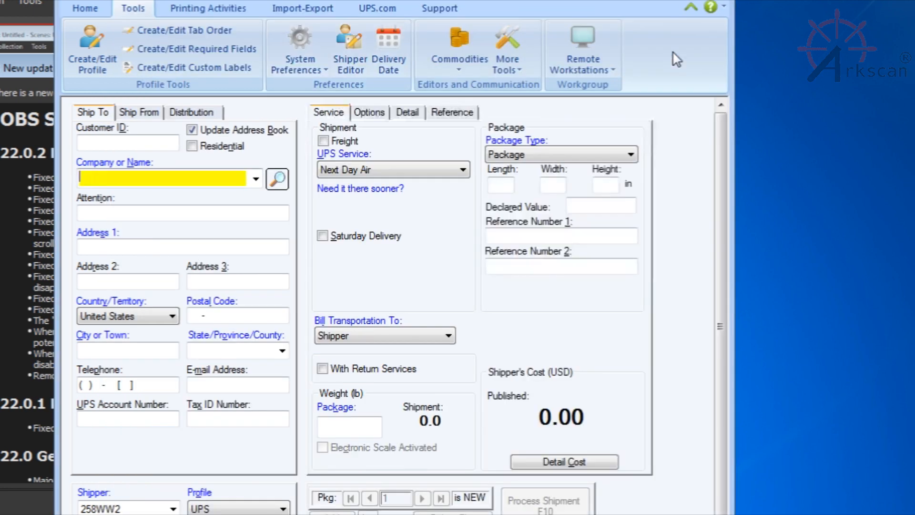